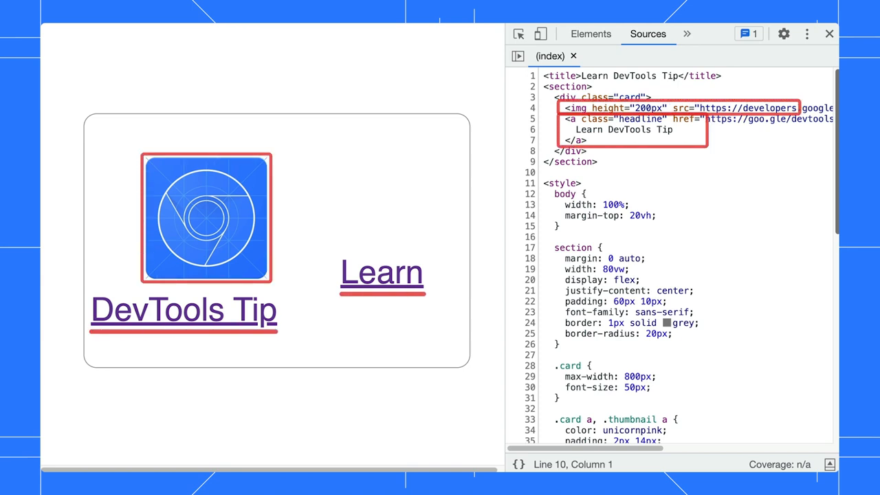
Leave the page source for the Elements panel and bring up the link's context menu.
scroll("down", 3)
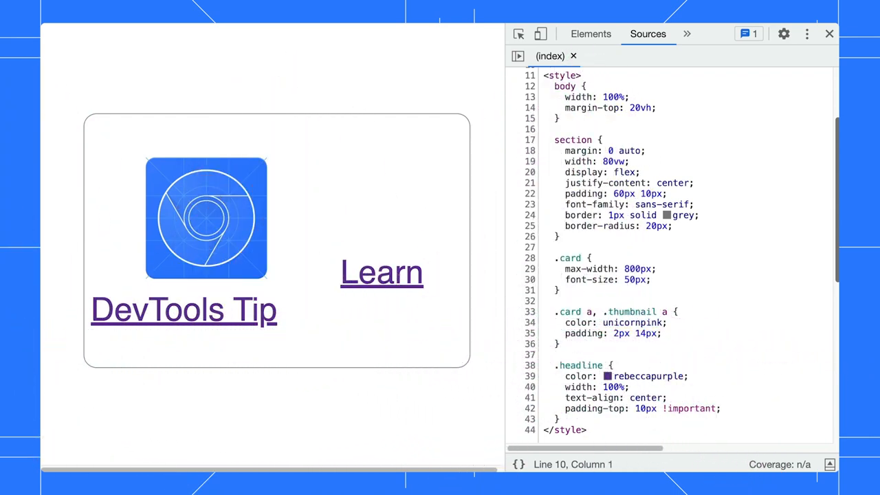
left_click(591, 33)
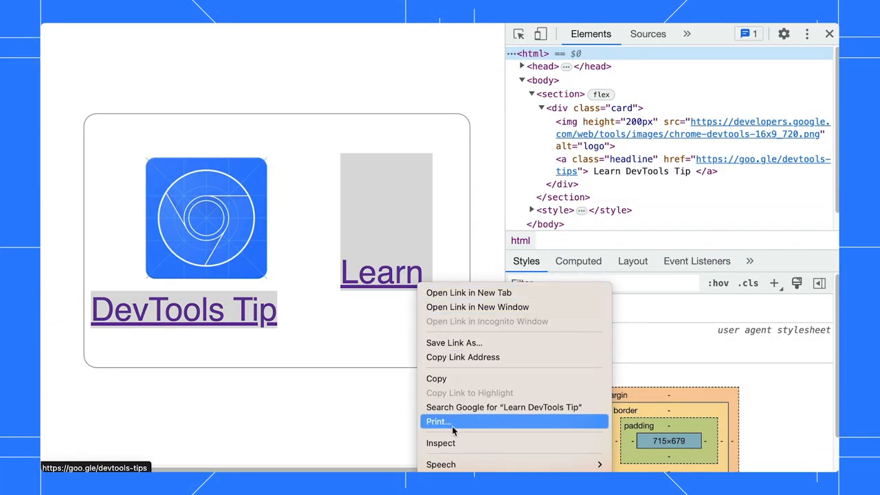
Inspect the a.headline link, fix .card a's colour to deeppink, then untick it to compare.
left_click(440, 443)
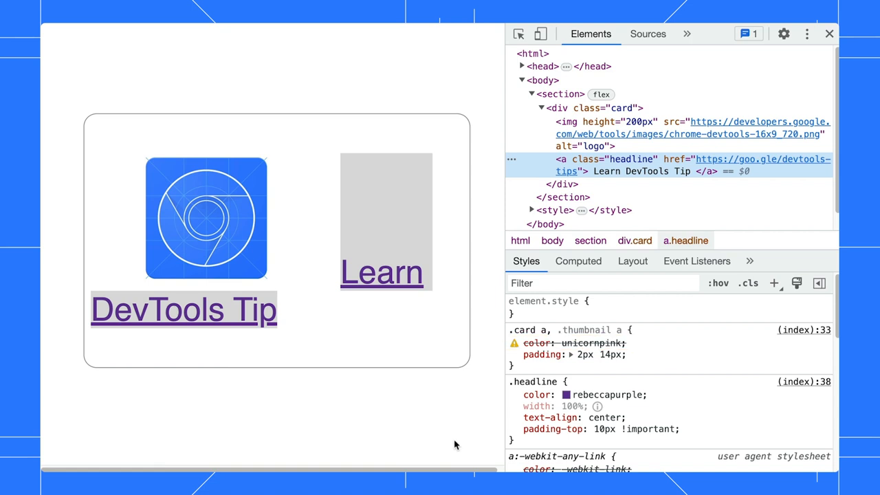
left_click(514, 344)
type("deeppink")
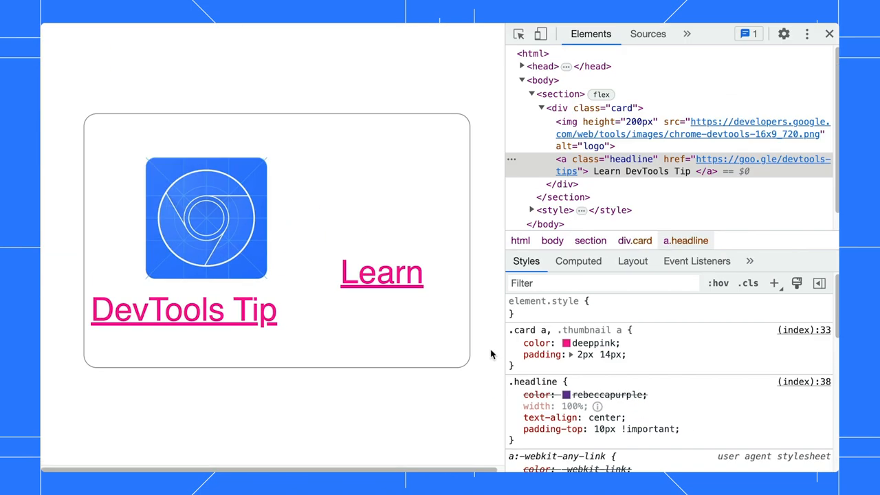
left_click(515, 344)
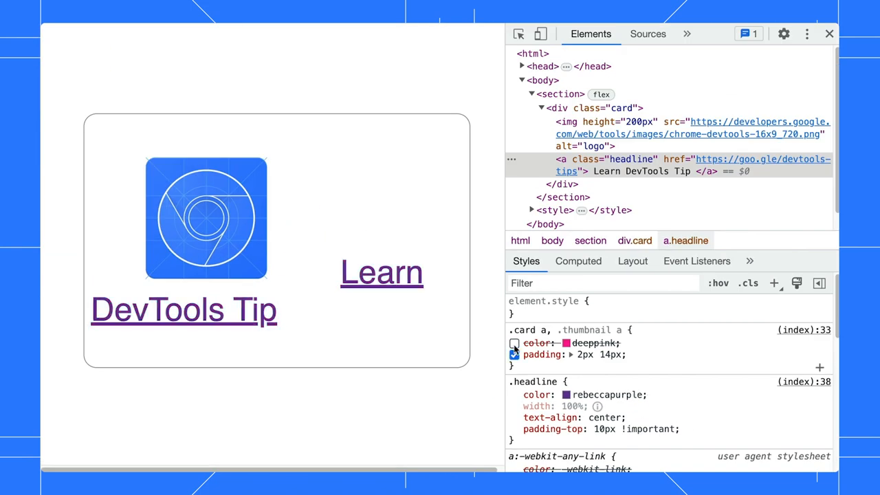
Re-enable color: deeppink and add display: block to the .headline rule.
left_click(515, 344)
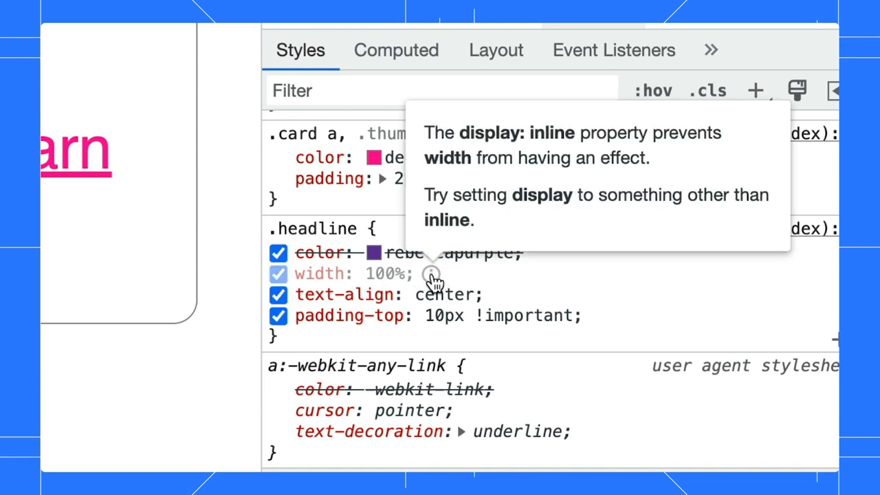
mouse_move(470, 281)
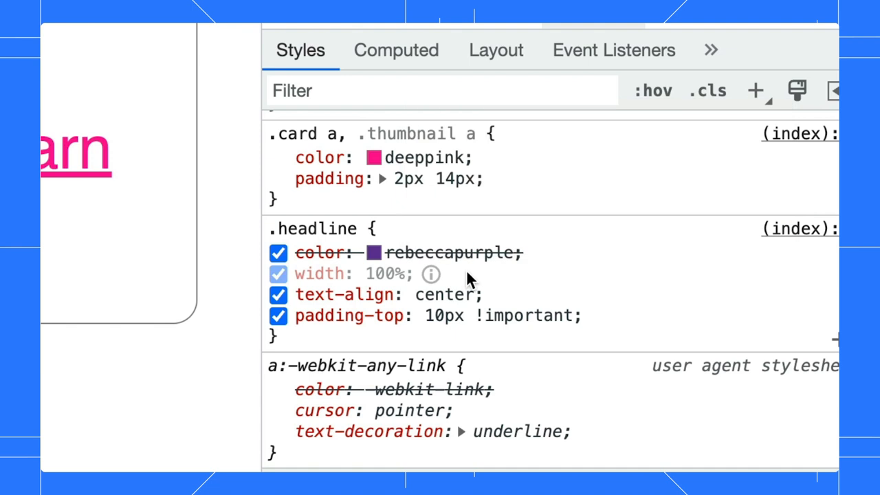
left_click(396, 49)
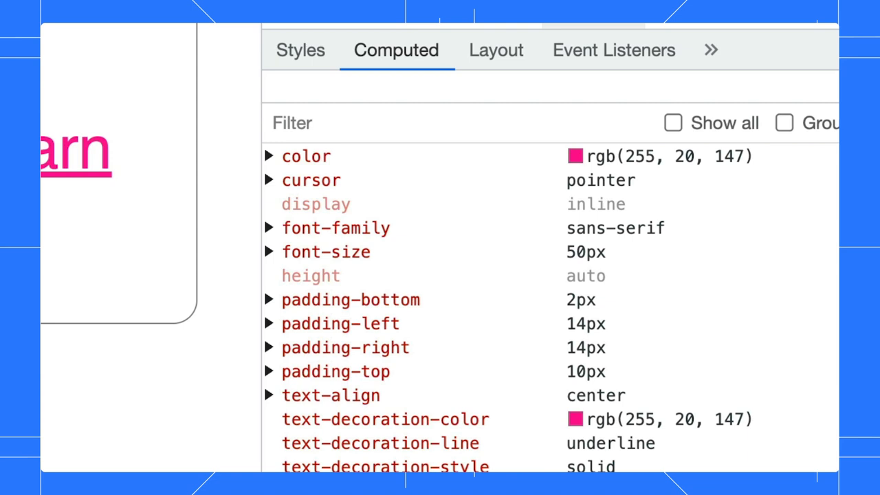
type("display: block;")
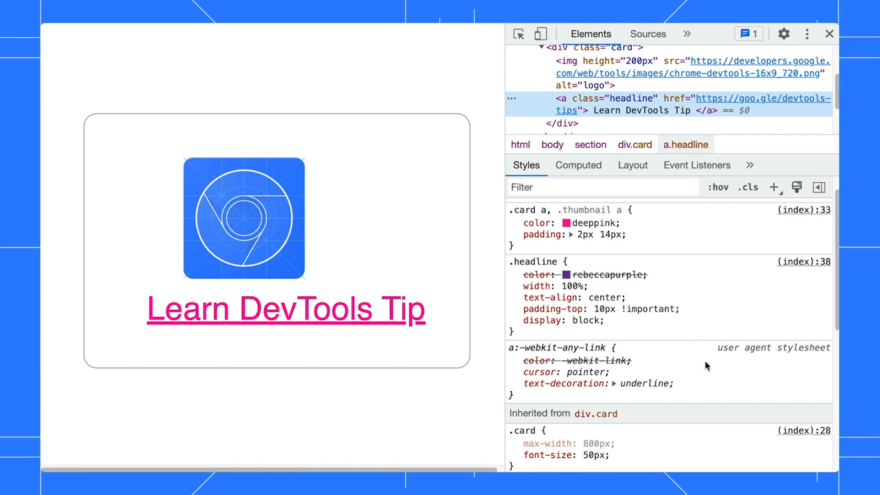
Toggle .headline's padding-top: 10px !important off and on against the shorthand's 2px.
scroll("down", 3)
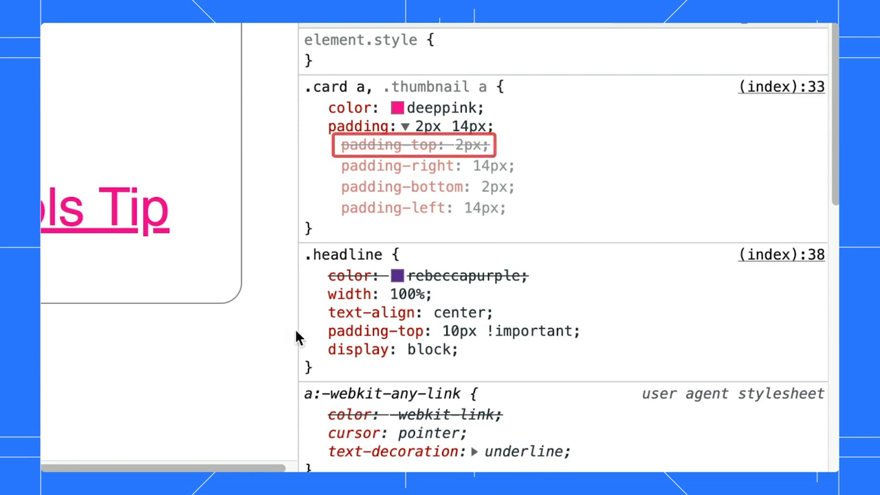
left_click(313, 330)
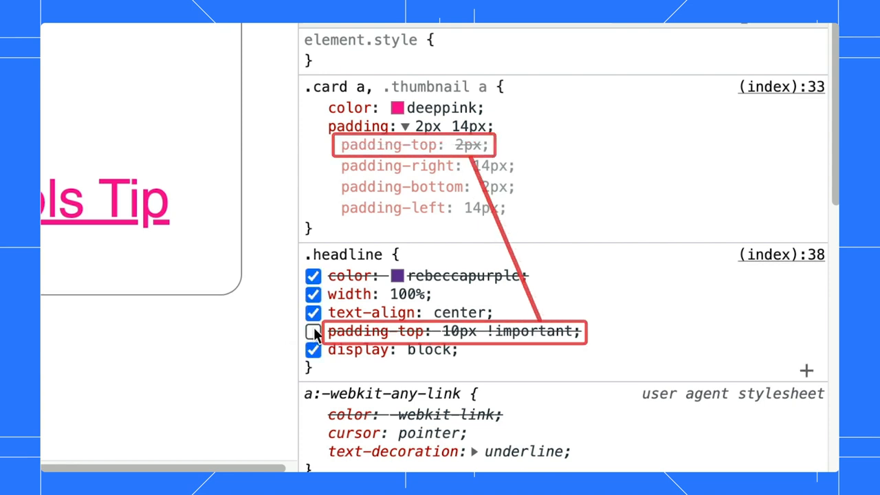
left_click(313, 330)
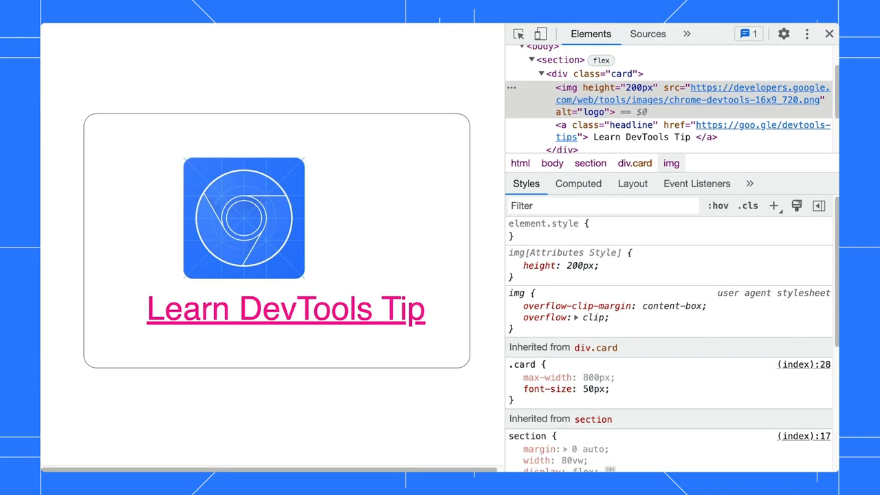
Set the img height attribute to 240px and filter the section's styles to 'bord'.
double_click(627, 88)
type("240")
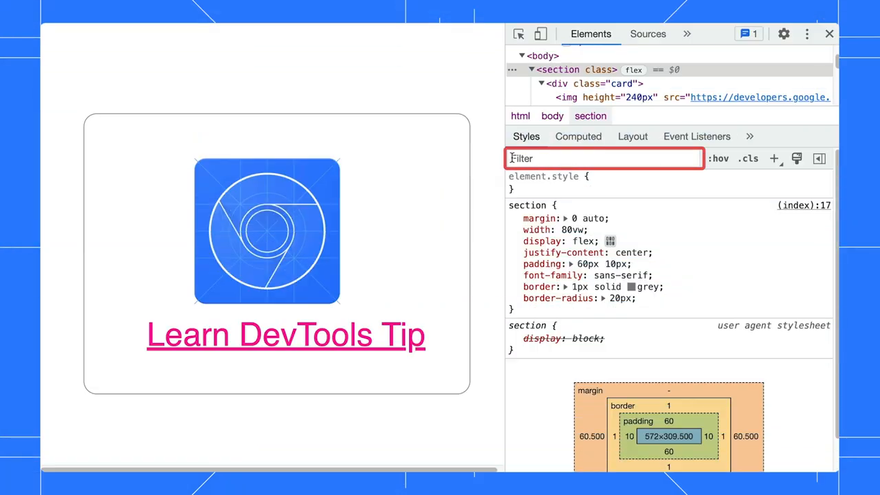
type("border")
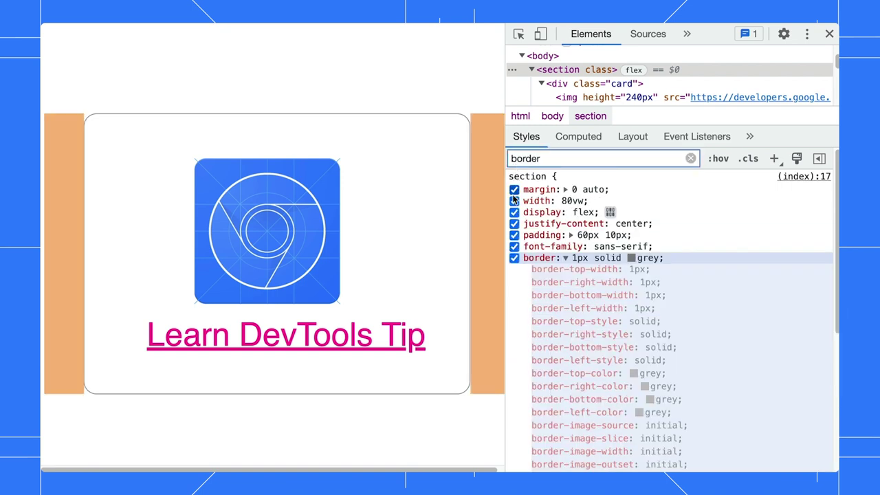
scroll("down", 3)
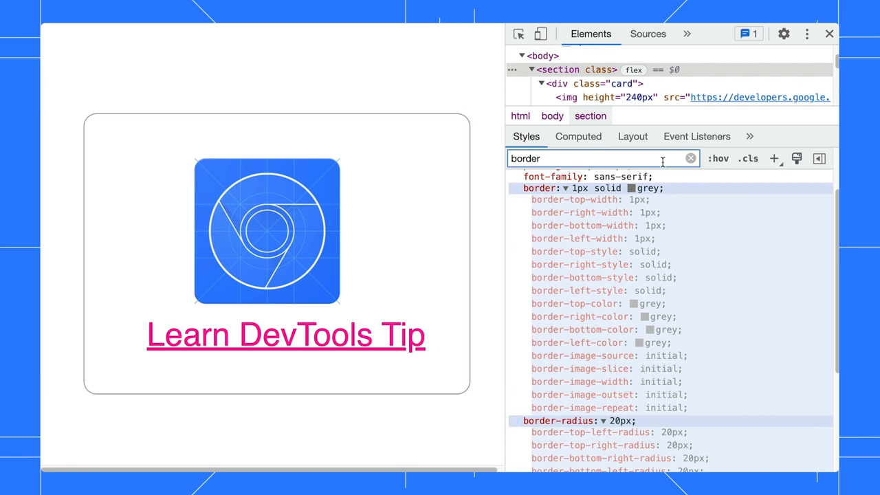
Clear the border filter and check the section's computed width (572px).
left_click(633, 136)
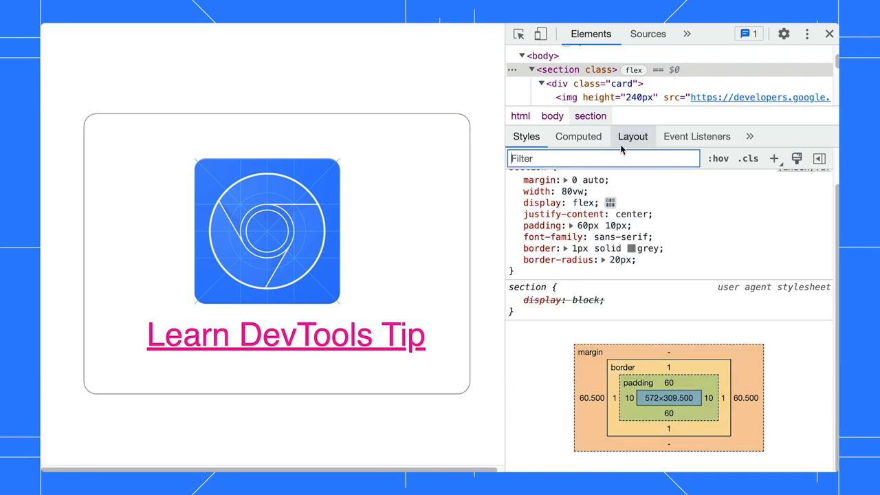
left_click(578, 136)
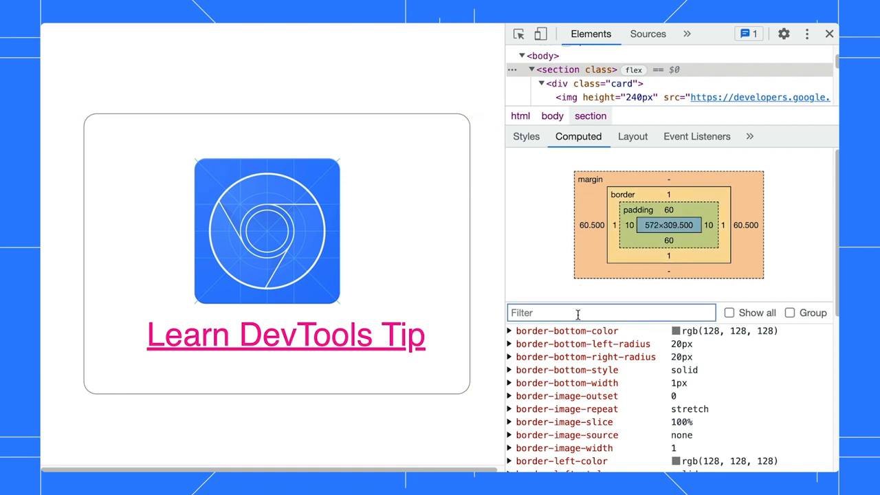
type("width")
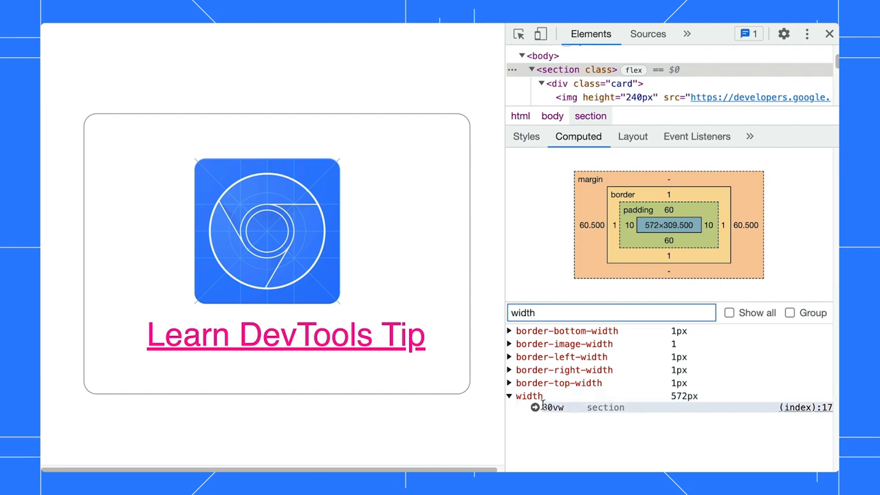
Give div.card display: grid with justify-items: center via the grid editor.
left_click(526, 136)
type("display: ;")
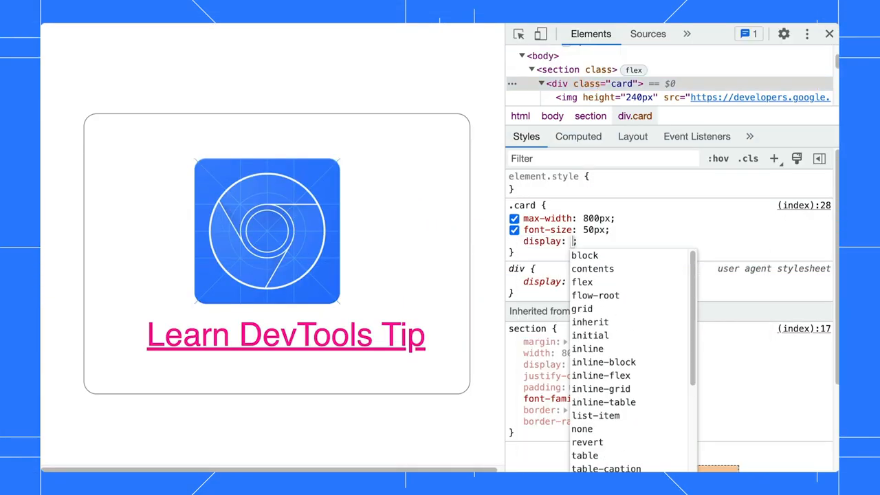
left_click(582, 308)
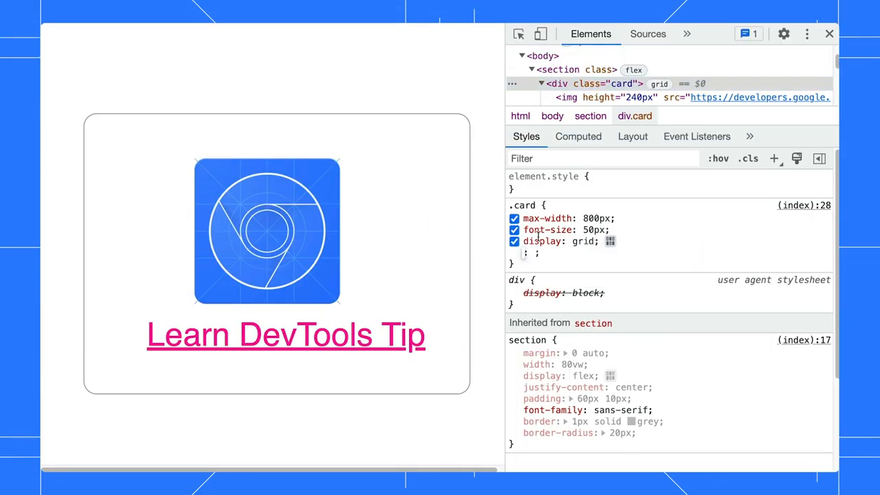
left_click(609, 242)
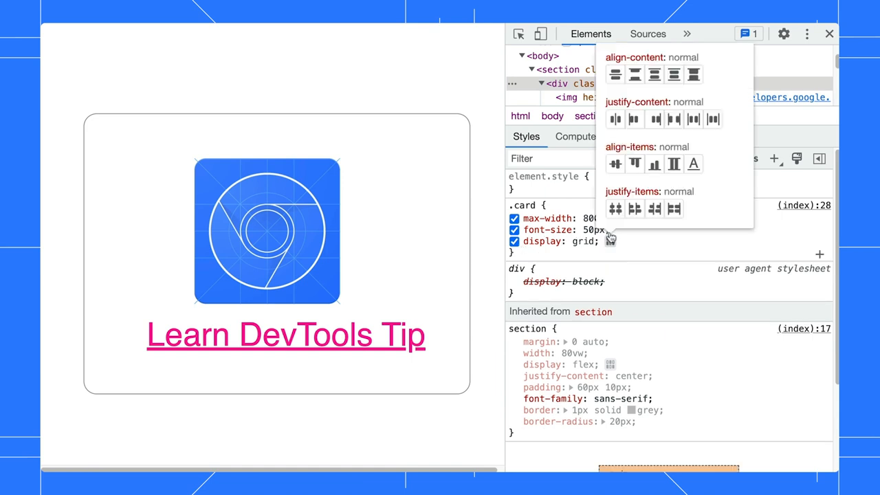
left_click(615, 209)
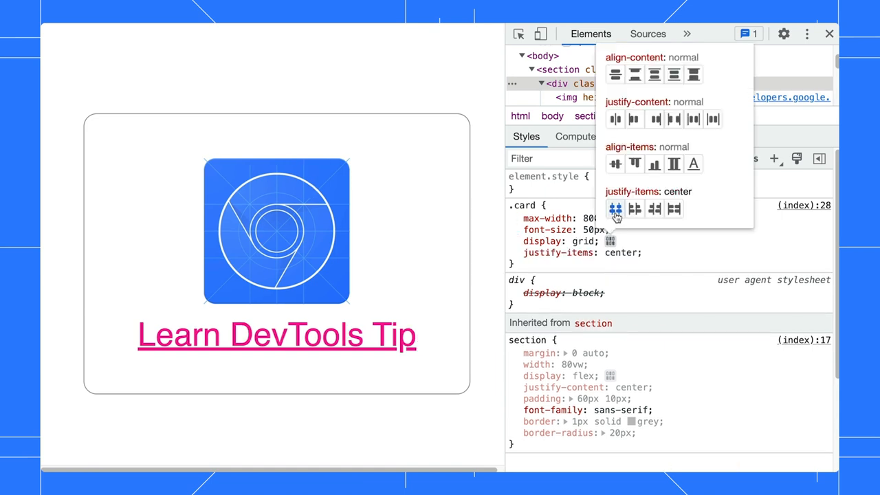